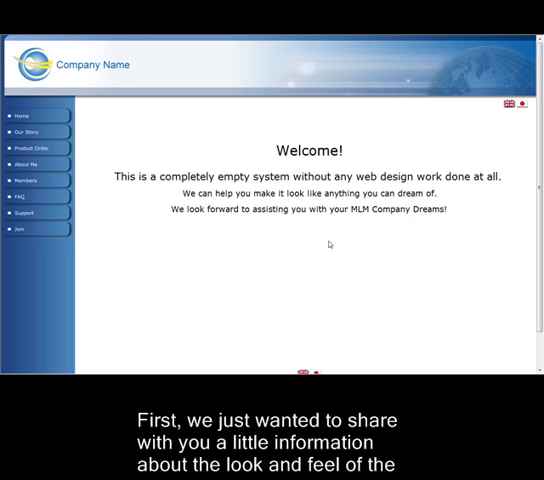
pyautogui.moveTo(310, 252)
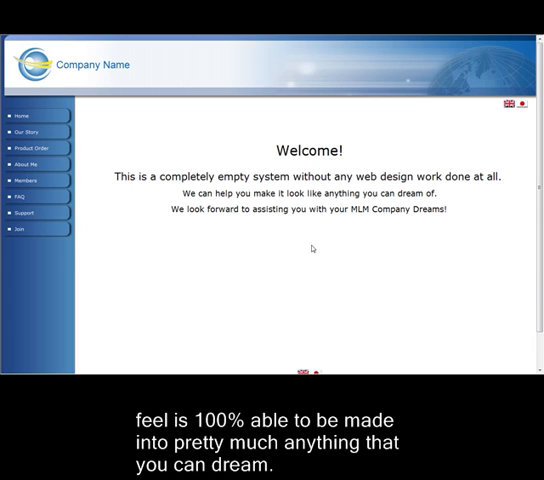
pyautogui.moveTo(322, 228)
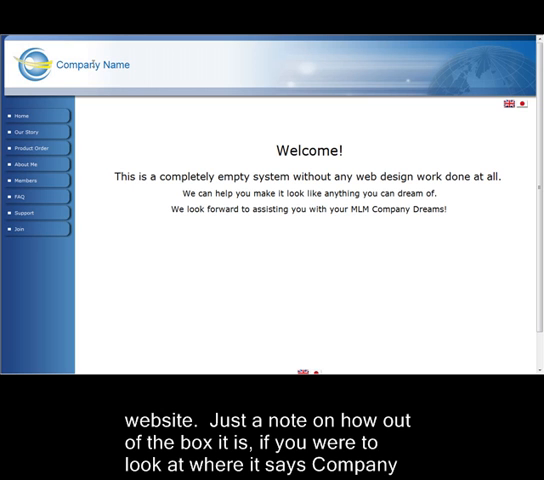
# - Switch the interface to Japanese and scroll down the member back office
pyautogui.doubleClick(93, 64)
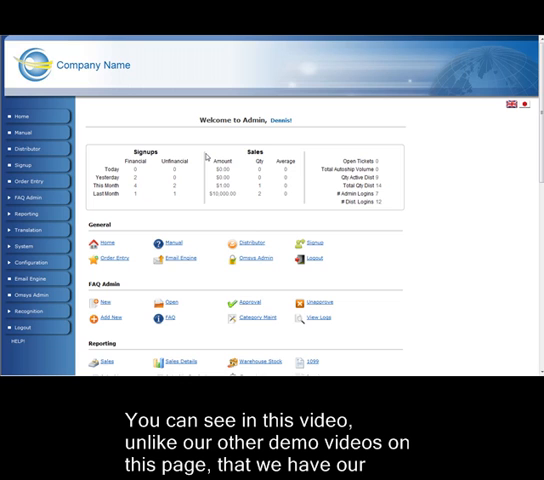
pyautogui.scroll(-3)
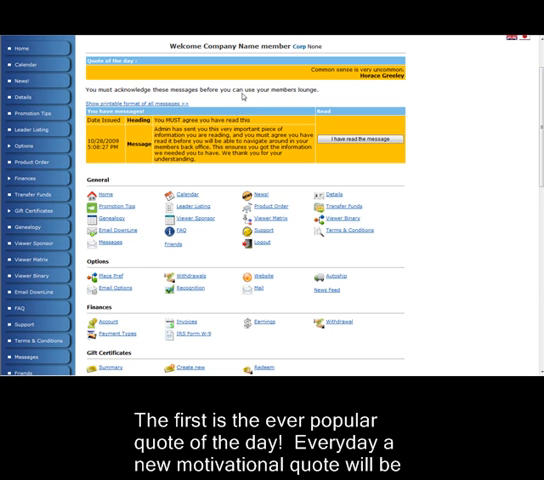
pyautogui.moveTo(246, 90)
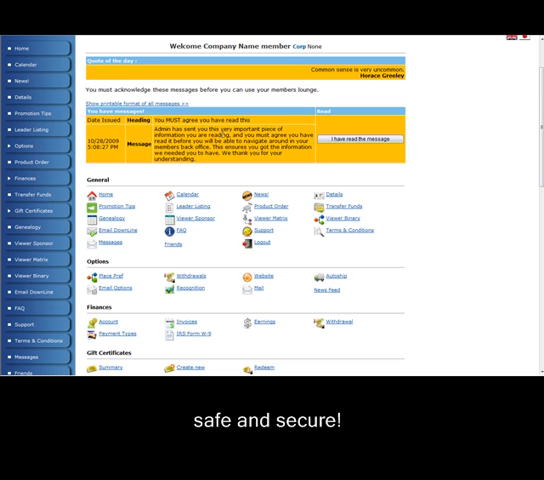
# - Mark the admin's required message as read in the Members Lounge
pyautogui.click(360, 138)
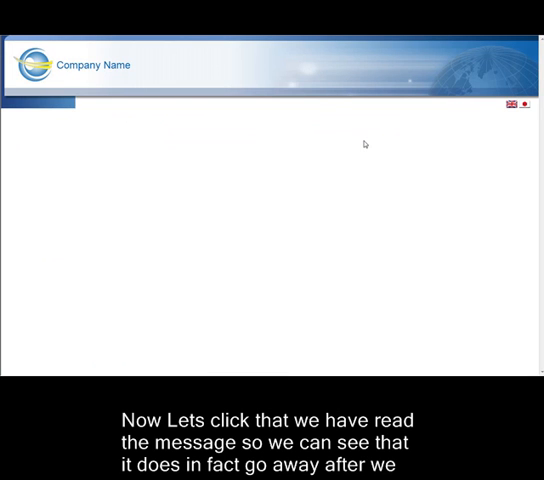